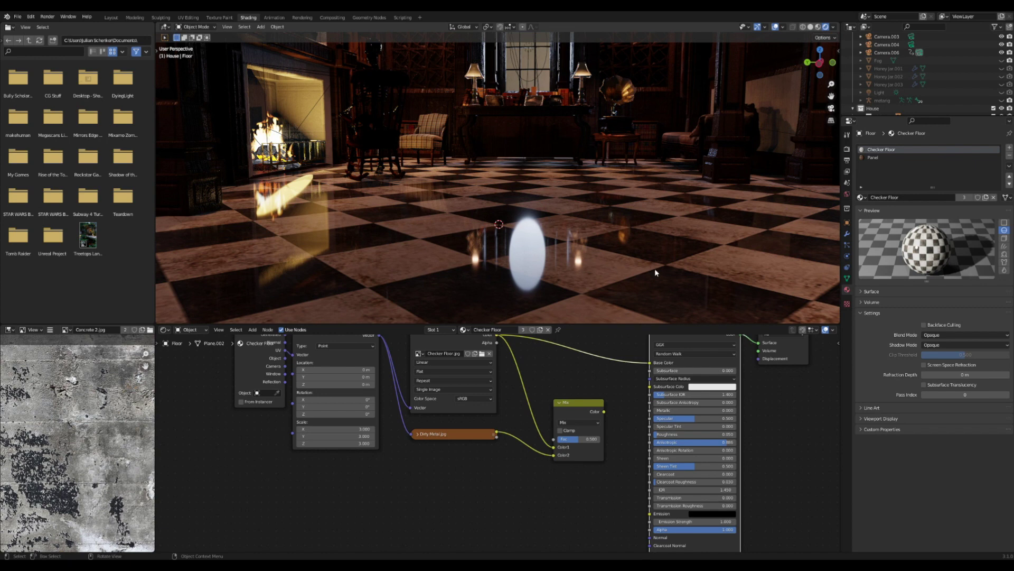
mouse_move(647, 271)
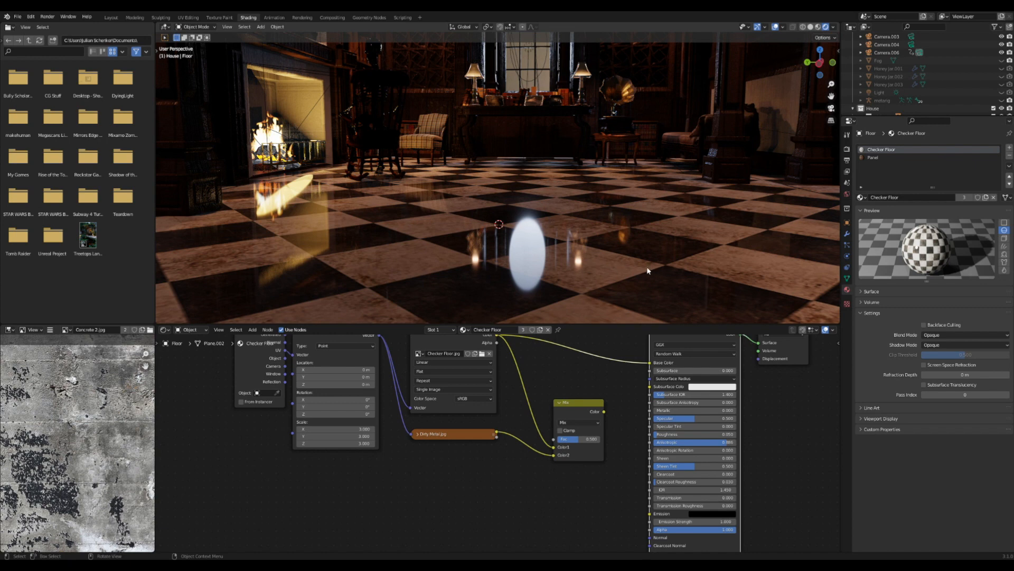
mouse_move(588, 308)
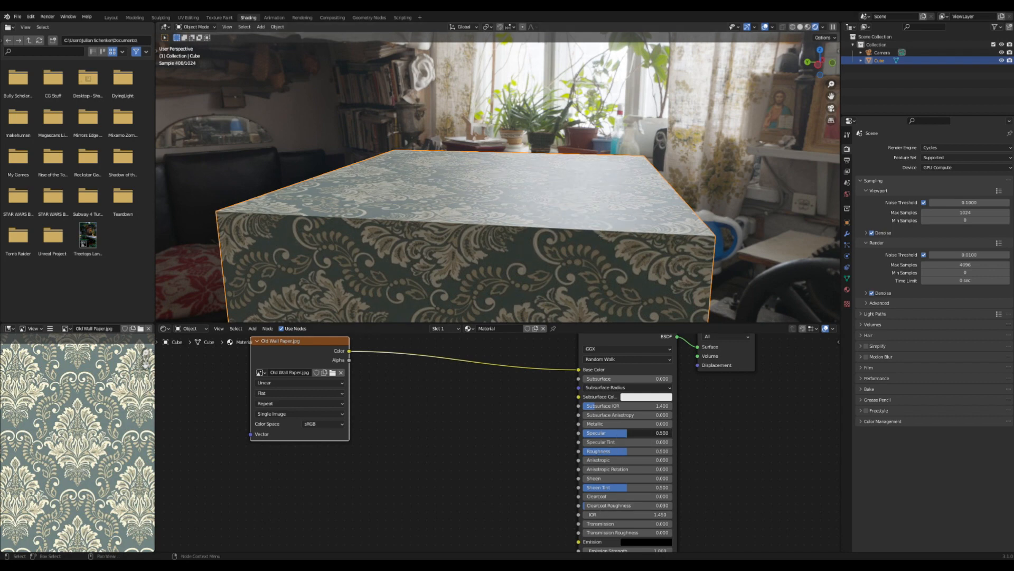
Lower the Principled BSDF Specular from 0.500 to about 0.486
left_click(623, 432)
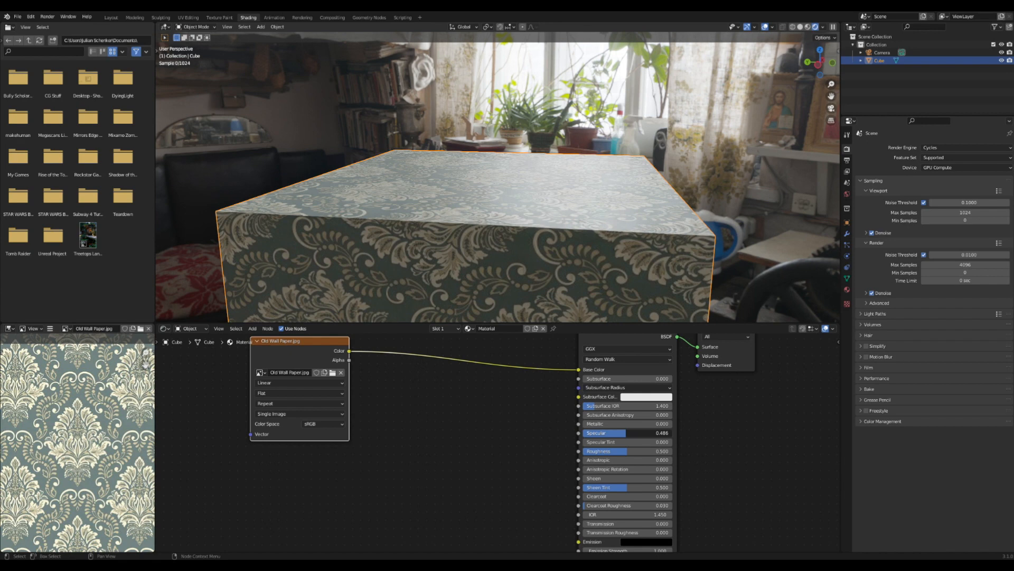
left_click(623, 451)
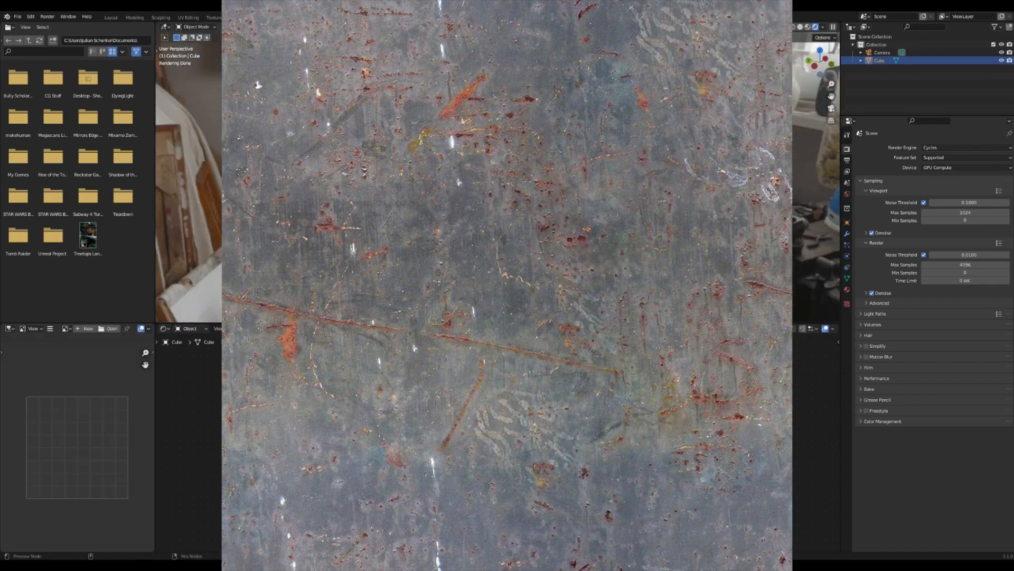
Close the full-size Dirty Metal.jpg preview after inspecting the texture
left_click(248, 17)
type("c")
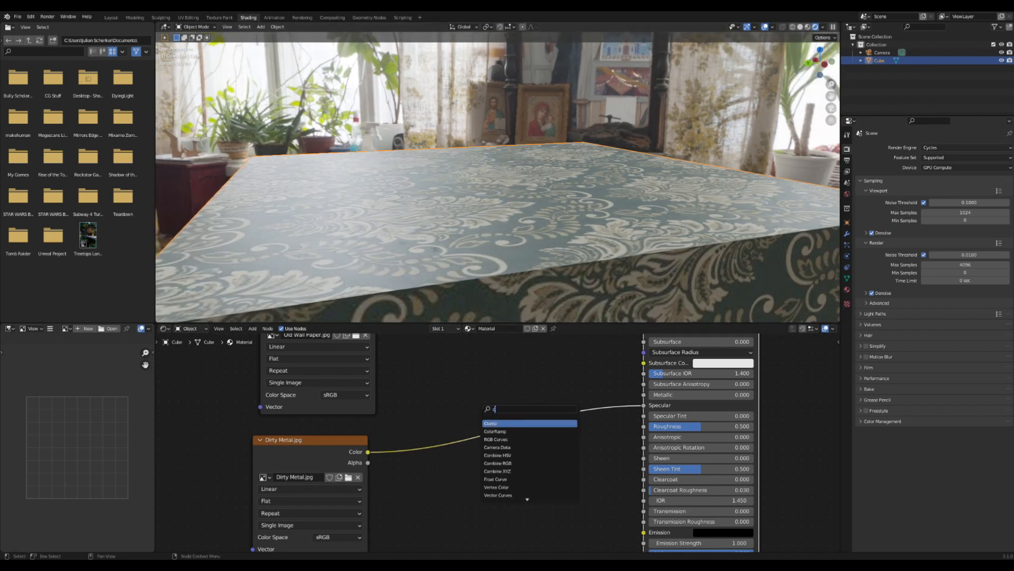
Insert a ColorRamp between the Dirty Metal Color output and the BSDF Specular input
left_click(495, 423)
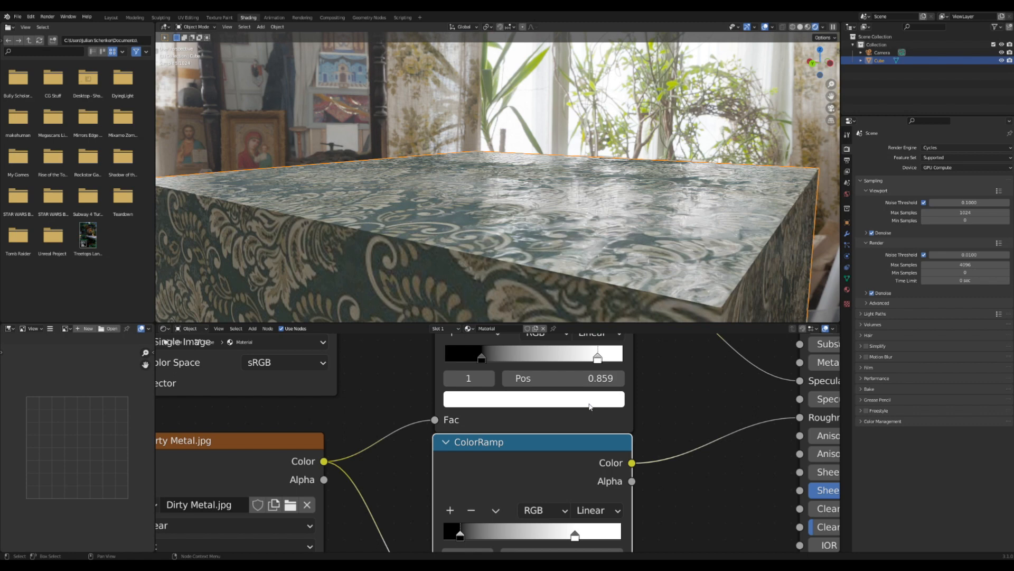
Move the Specular ColorRamp's white stop to about position 0.859 for more contrast
left_click(533, 399)
type("b")
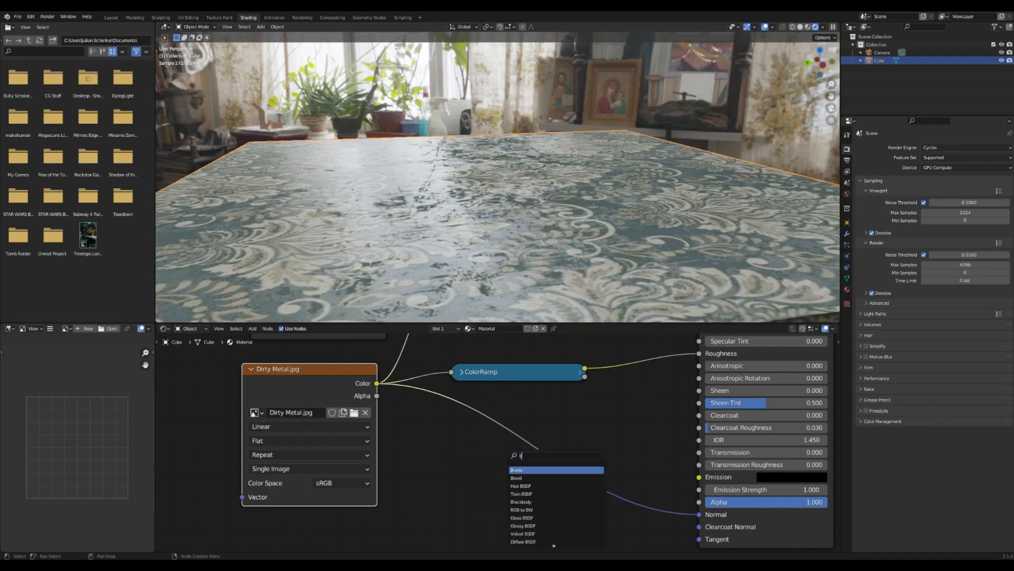
Add a Bump node, Dirty Metal Color to Height, Normal to BSDF Normal, Strength 0.083
left_click(517, 469)
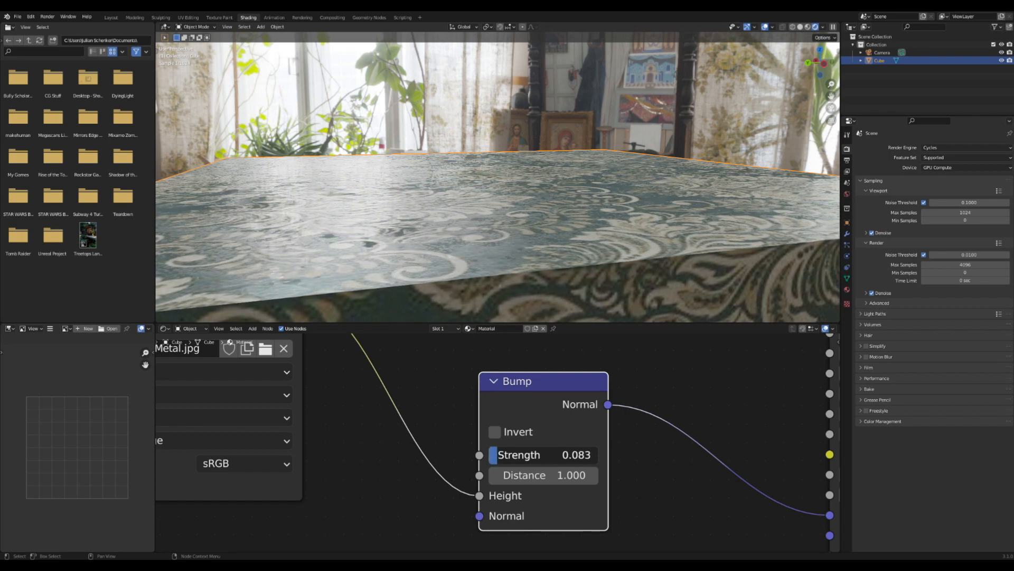
left_click(494, 431)
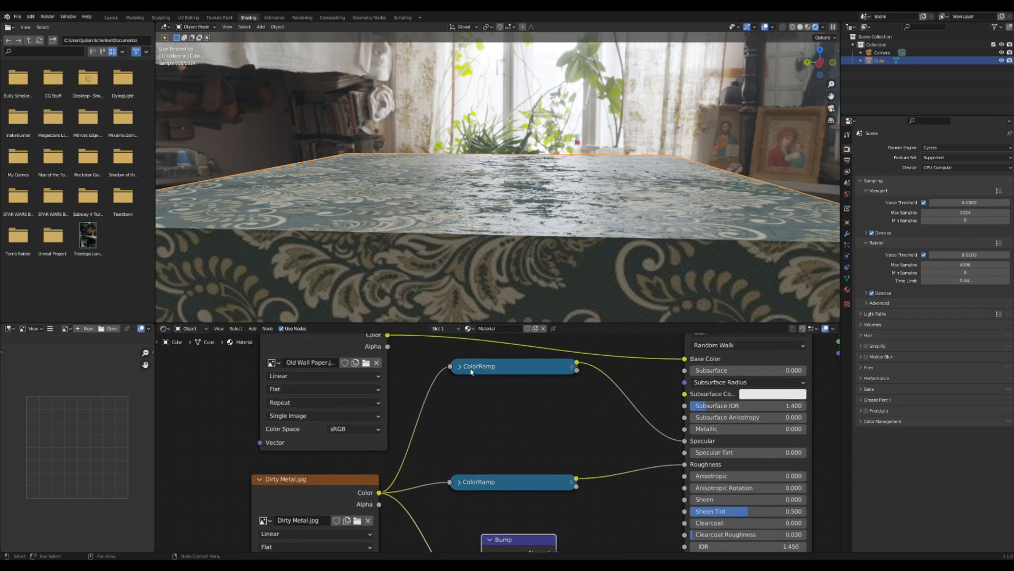
Raise the Specular ColorRamp's black stop to a dark grey with Value about 0.167
left_click(459, 365)
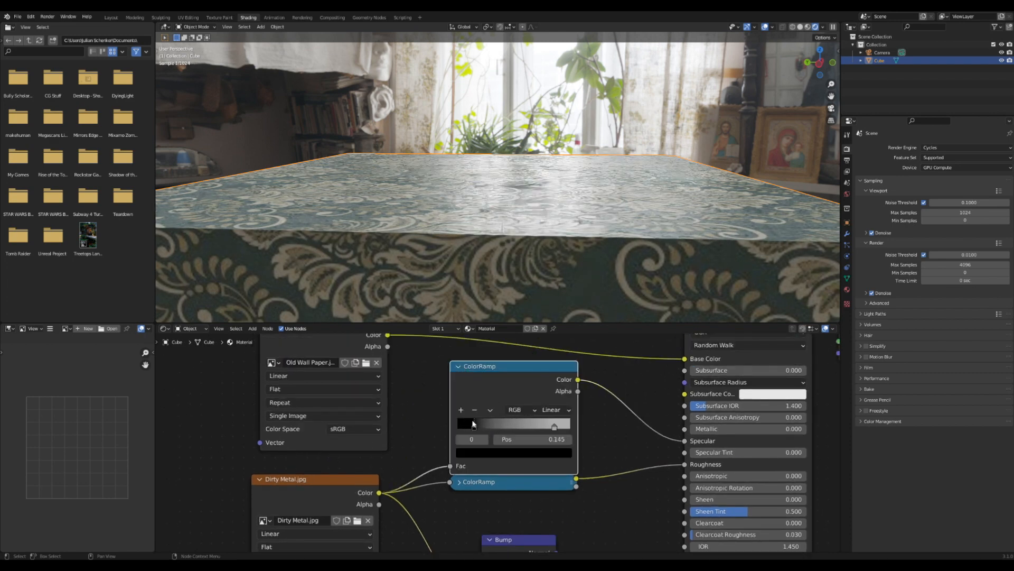
left_click(472, 423)
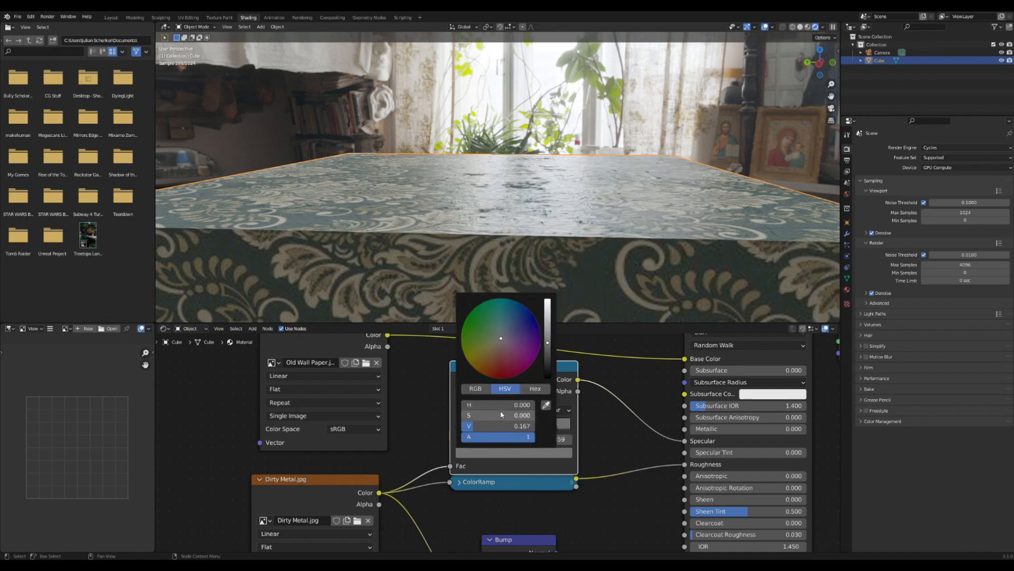
left_click(479, 366)
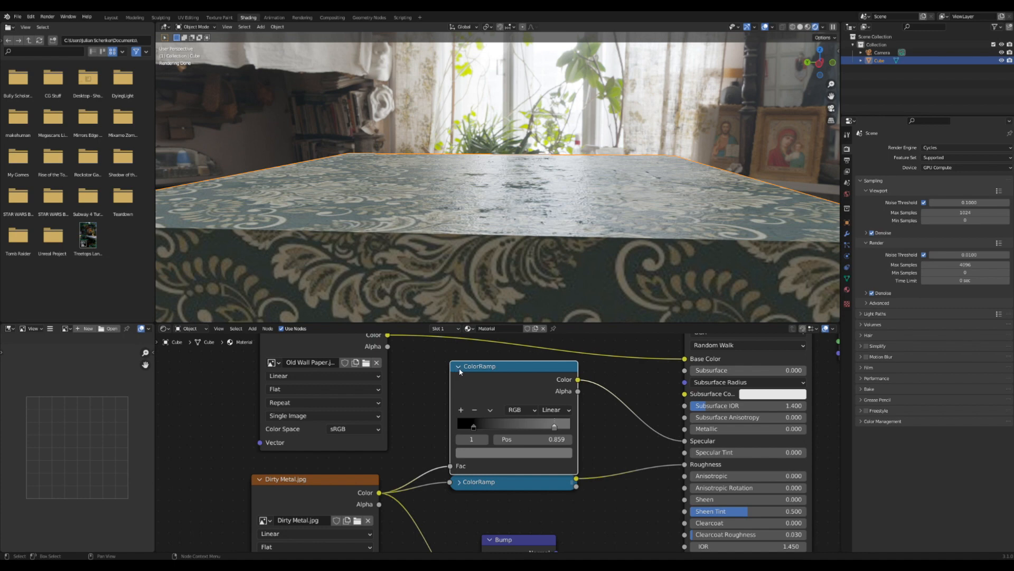